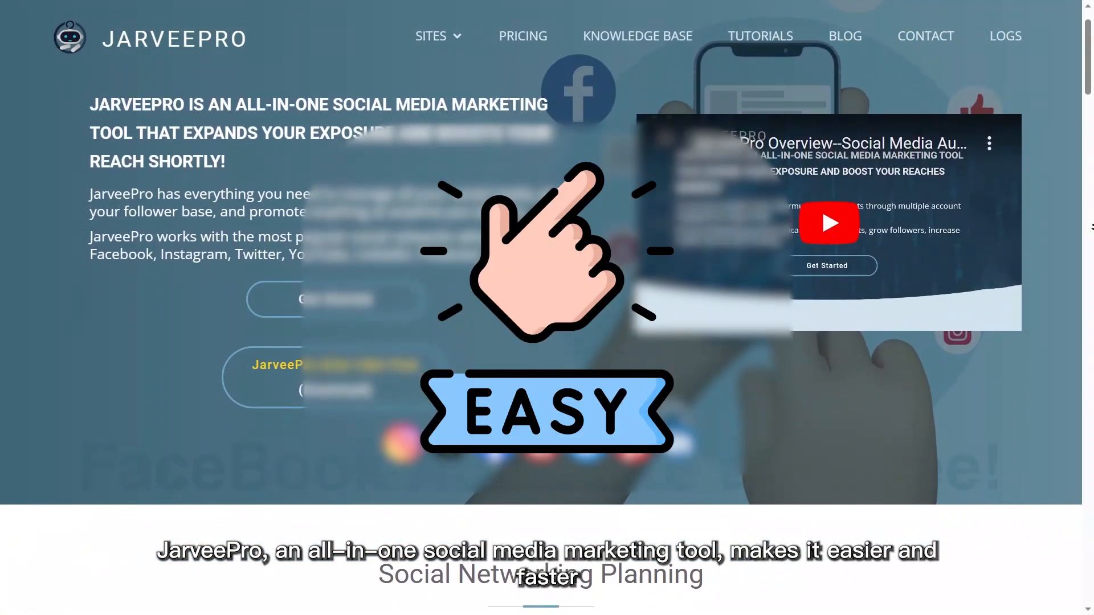
- Scroll the homepage to the feature cards: multiple accounts, gaining followers, SEO ranking
scroll(down, 3)
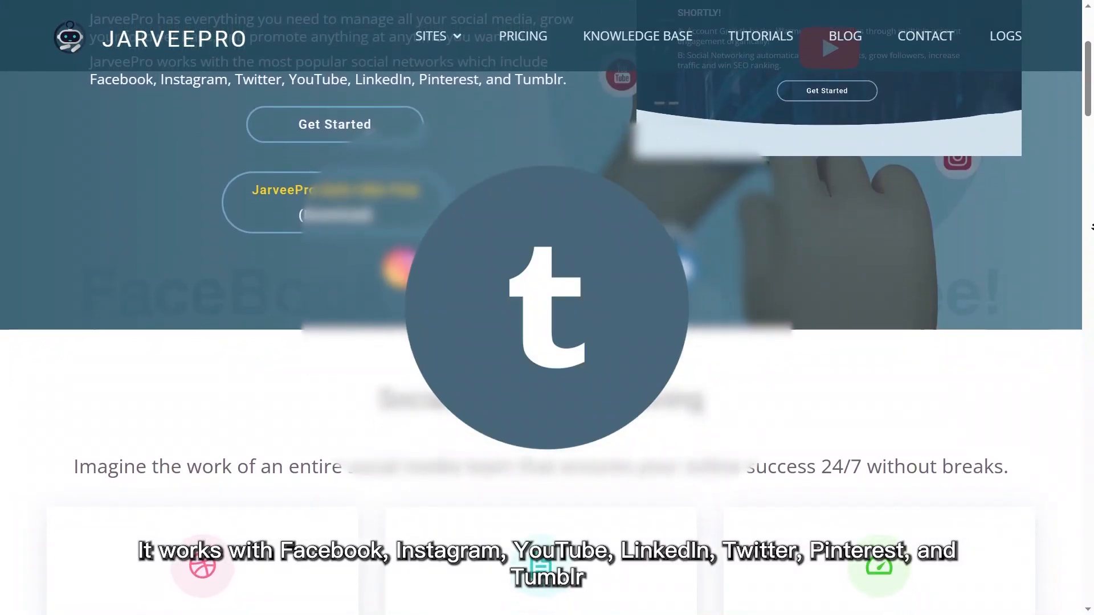
scroll(down, 3)
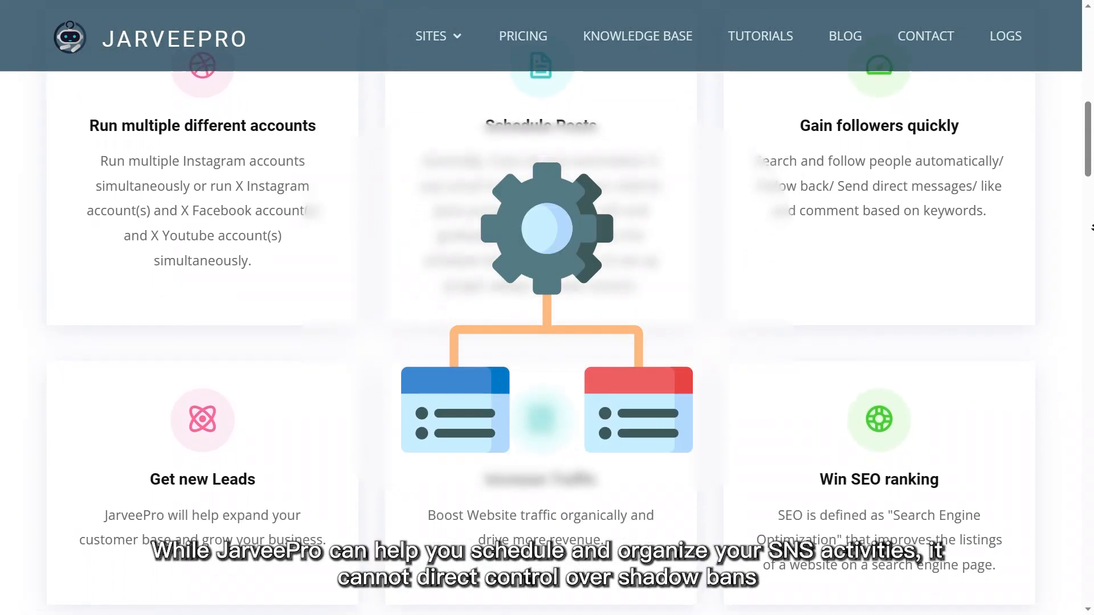
scroll(down, 3)
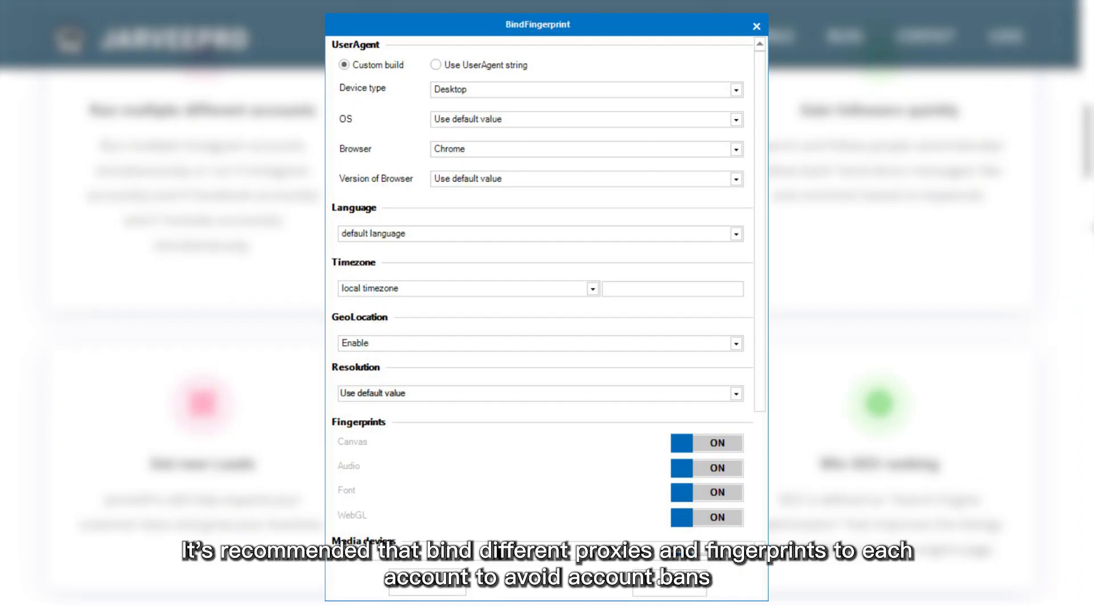
- Show the BindFingerprint dialog with UserAgent, Language, Timezone and Fingerprints settings
click(756, 27)
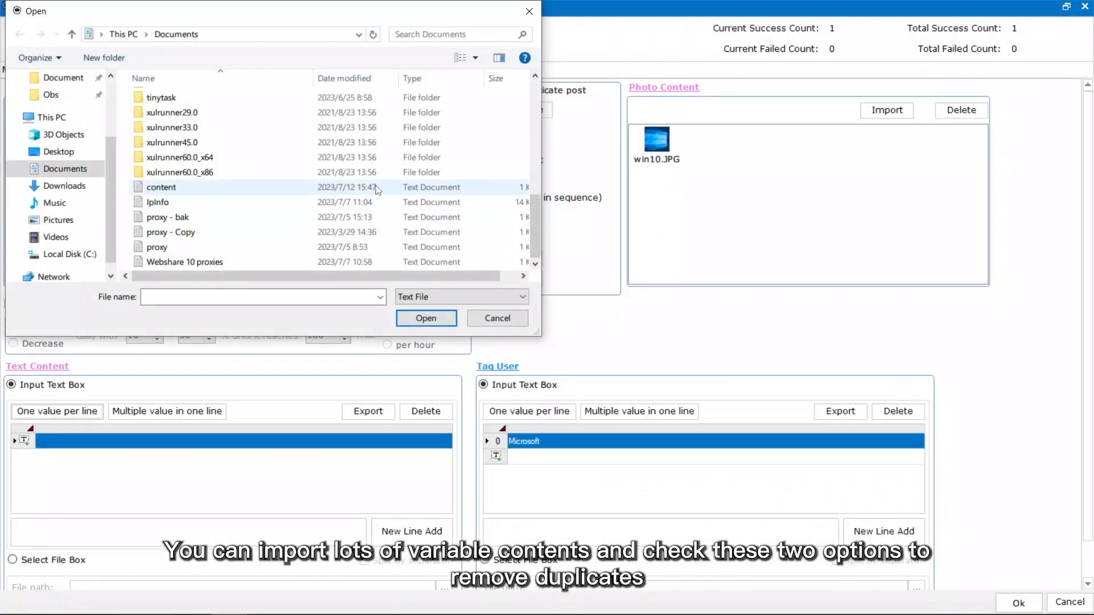
- Import the content file as post texts and enable different contents for different accounts
click(425, 317)
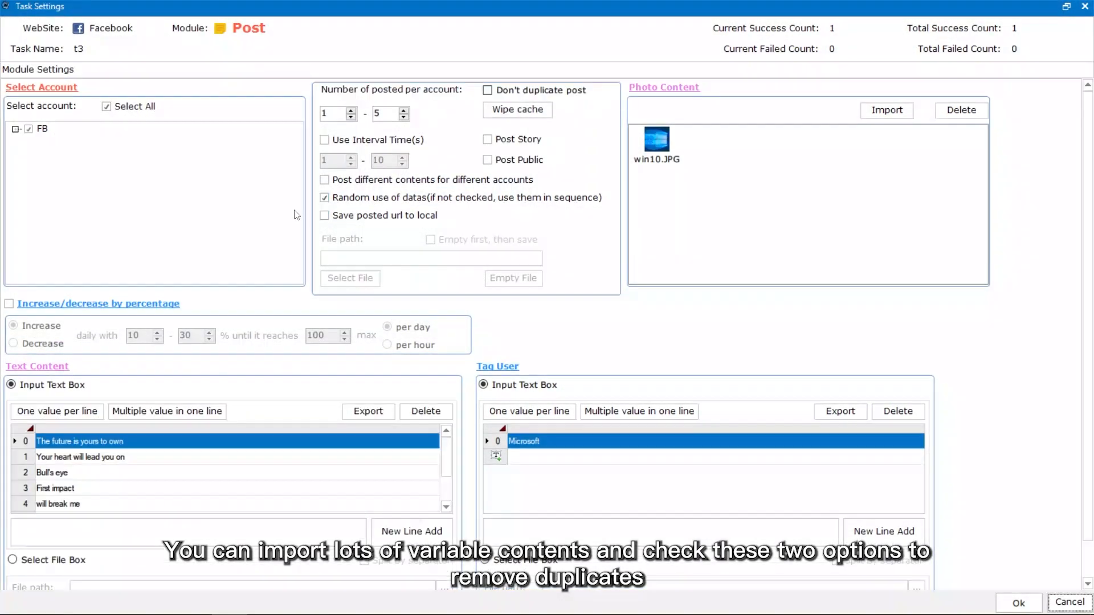
click(325, 180)
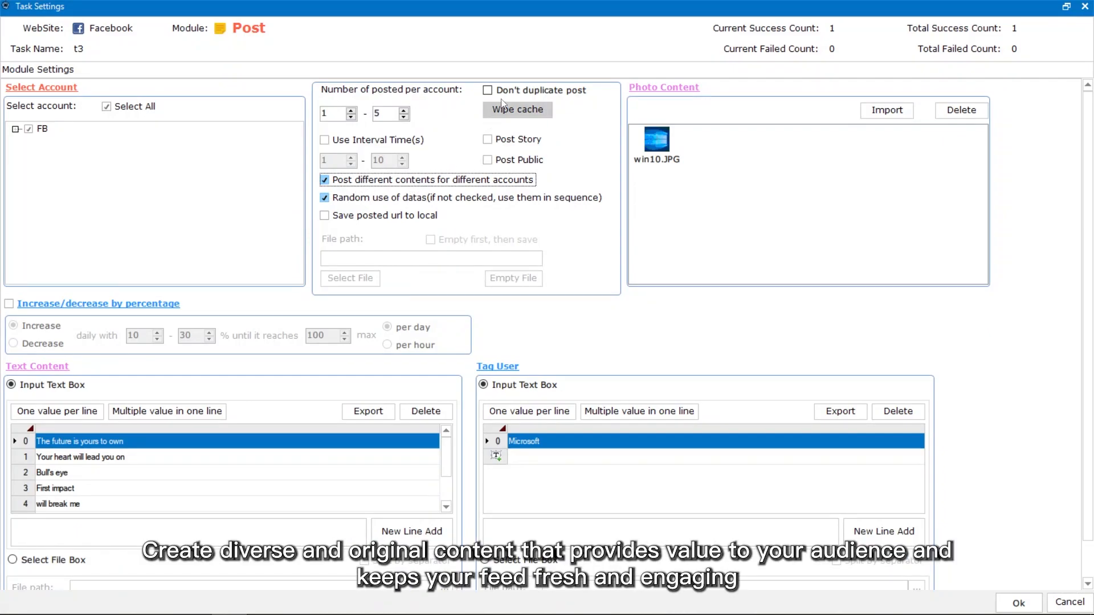
click(487, 90)
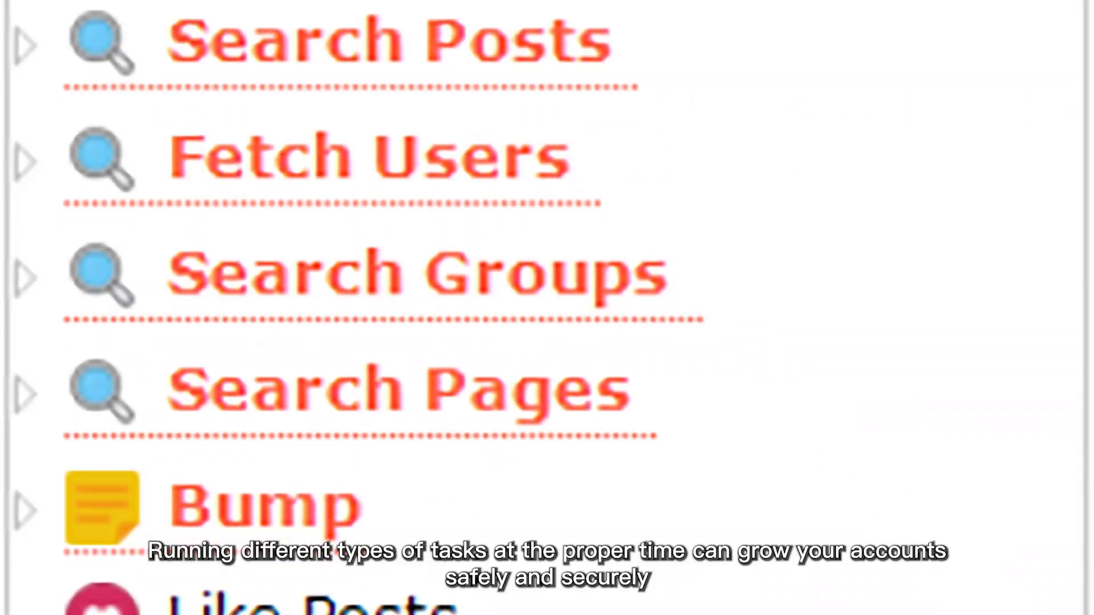
- Scroll the task module list down to Like Posts, Comment, Add Friends and Join Groups
scroll(down, 3)
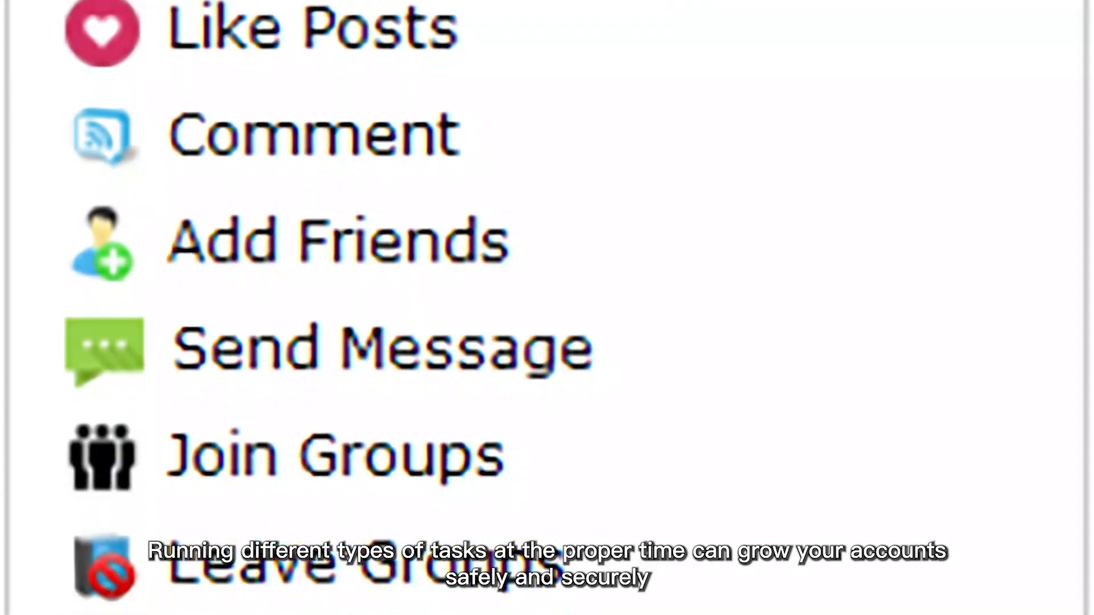